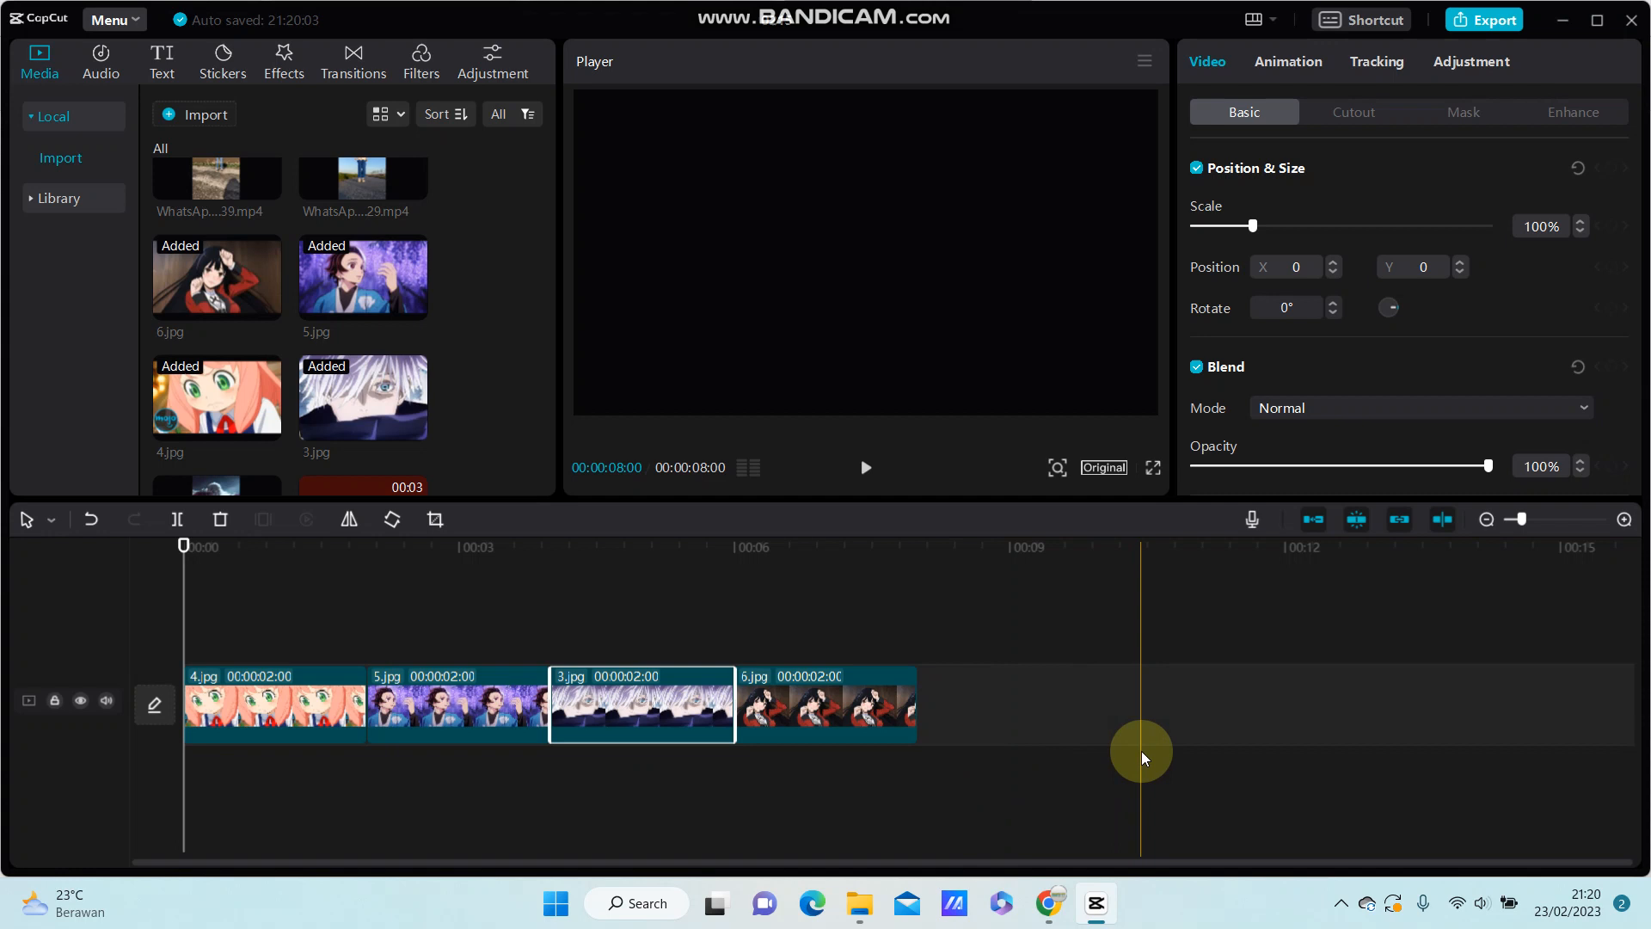
Step: Drag 6.jpg to the start of the video track, then drag 5.jpg leftward over 4.jpg
{"action": "left_click", "coordinate": [824, 705]}
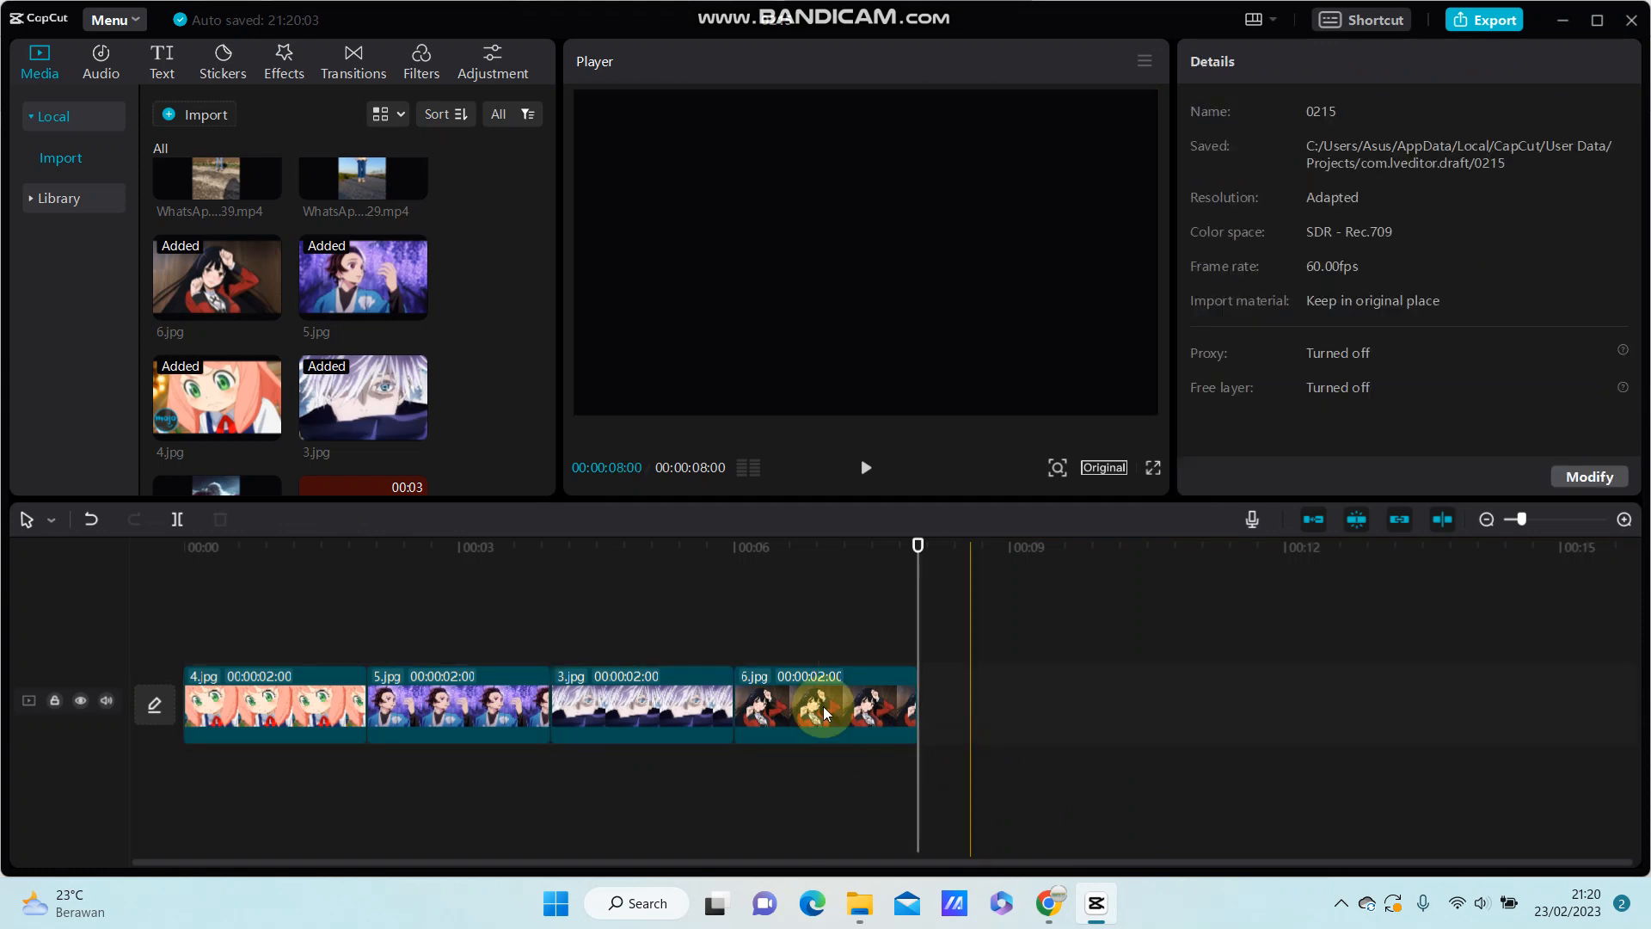
{"action": "left_click", "coordinate": [824, 705]}
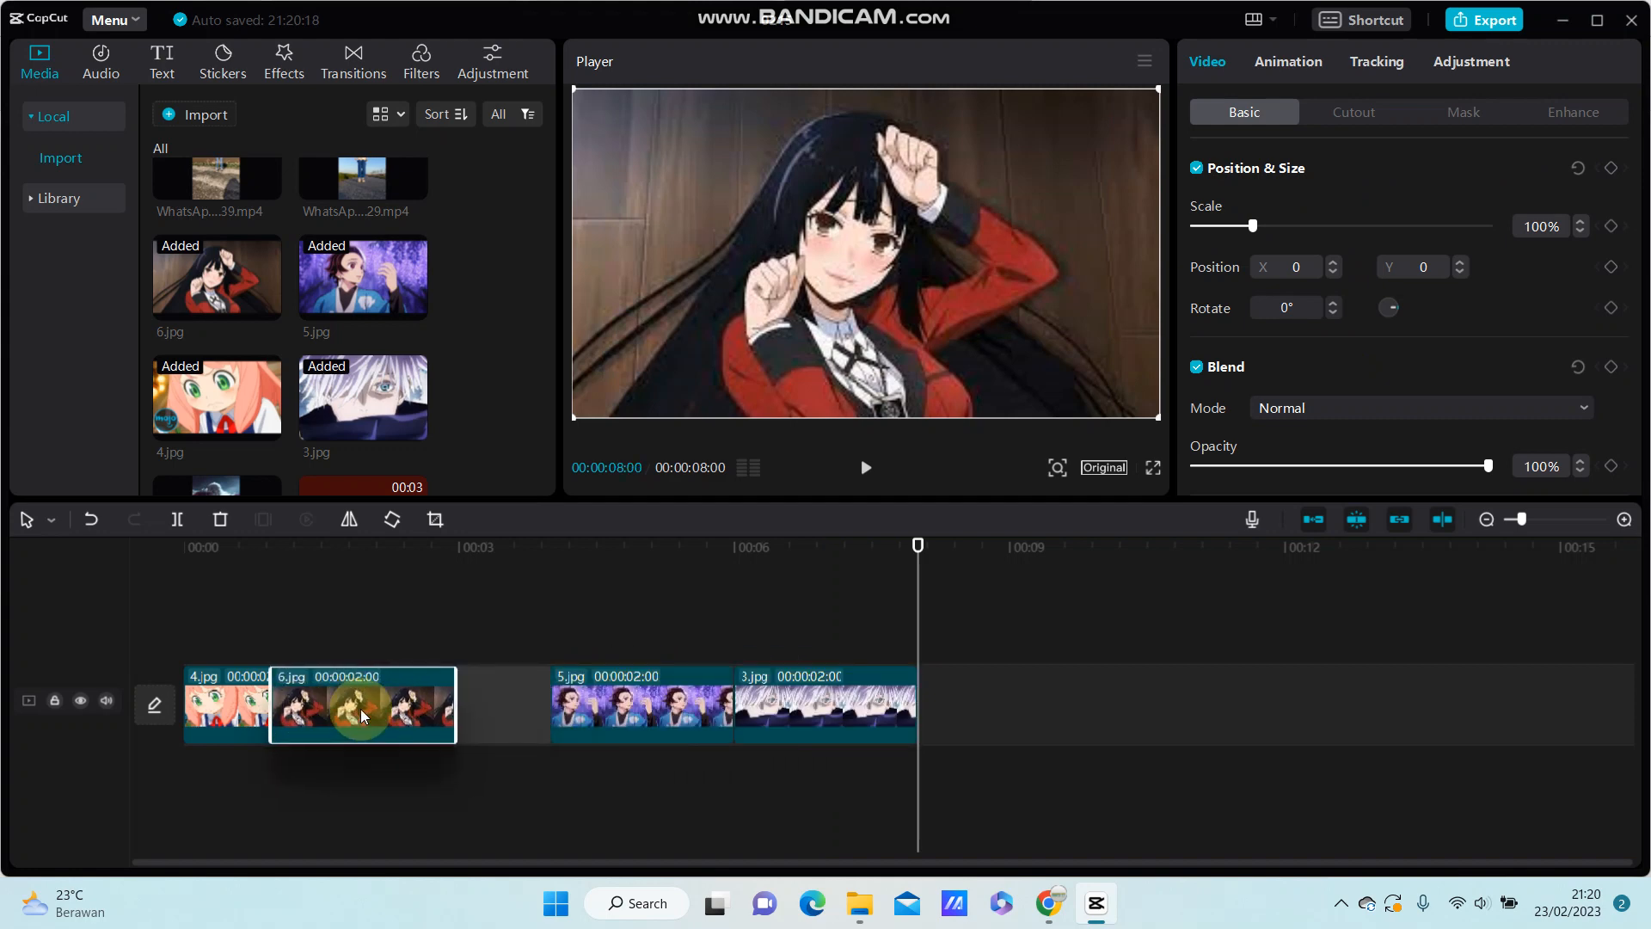
{"action": "left_click_drag", "start_coordinate": [361, 705], "coordinate": [552, 700]}
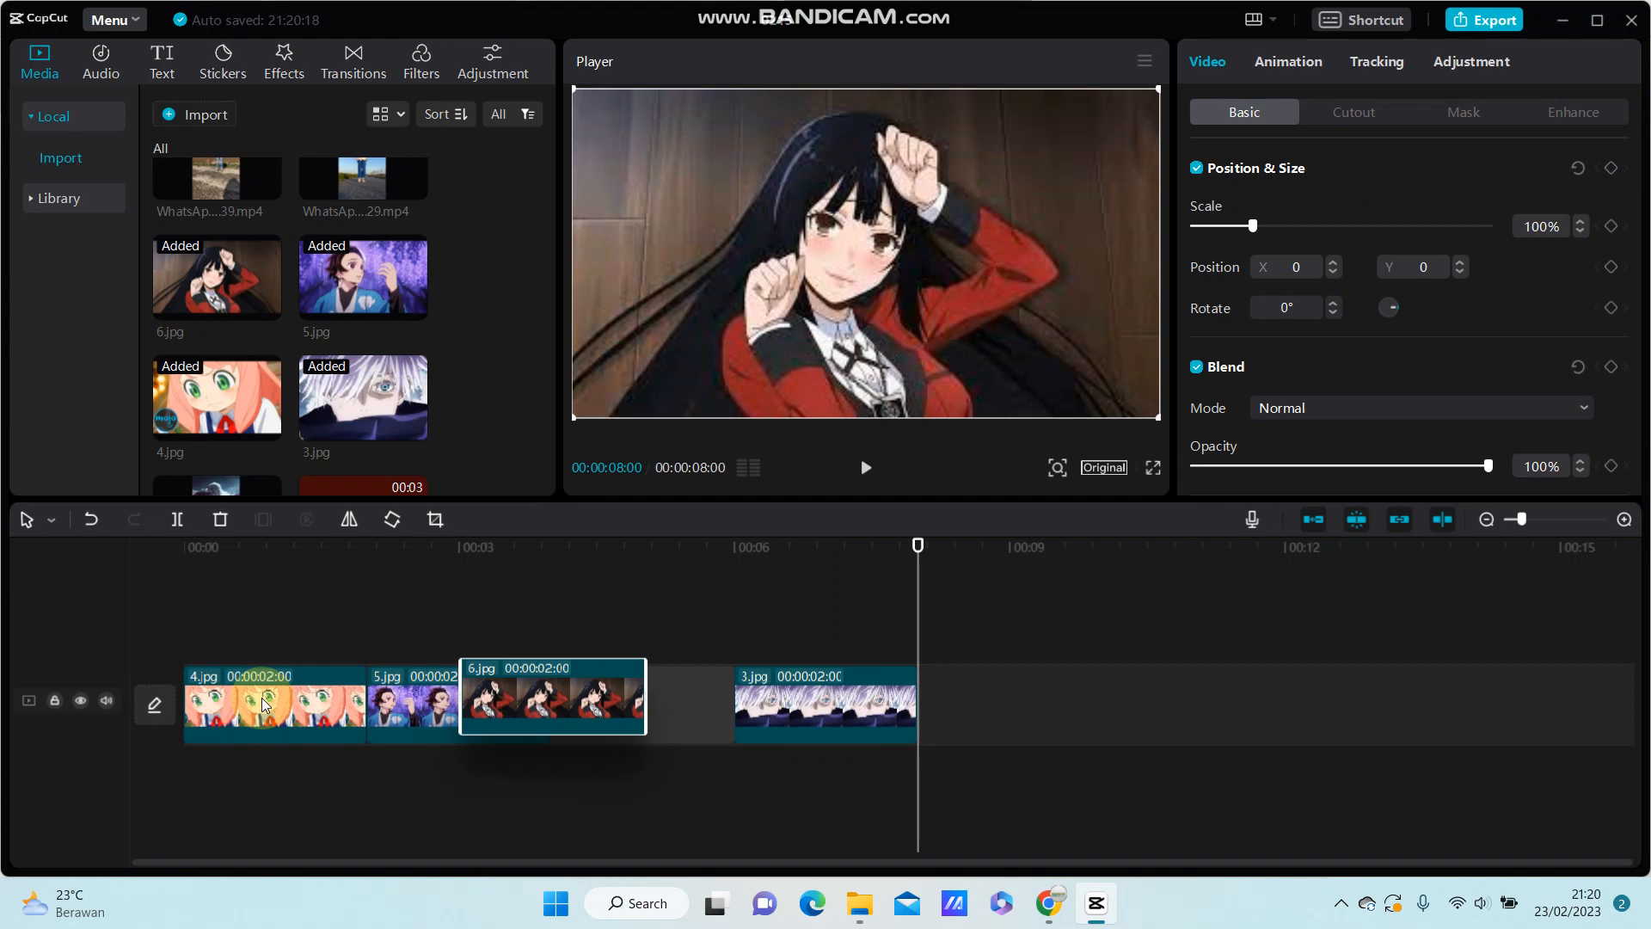
{"action": "left_click_drag", "start_coordinate": [552, 700], "coordinate": [253, 695]}
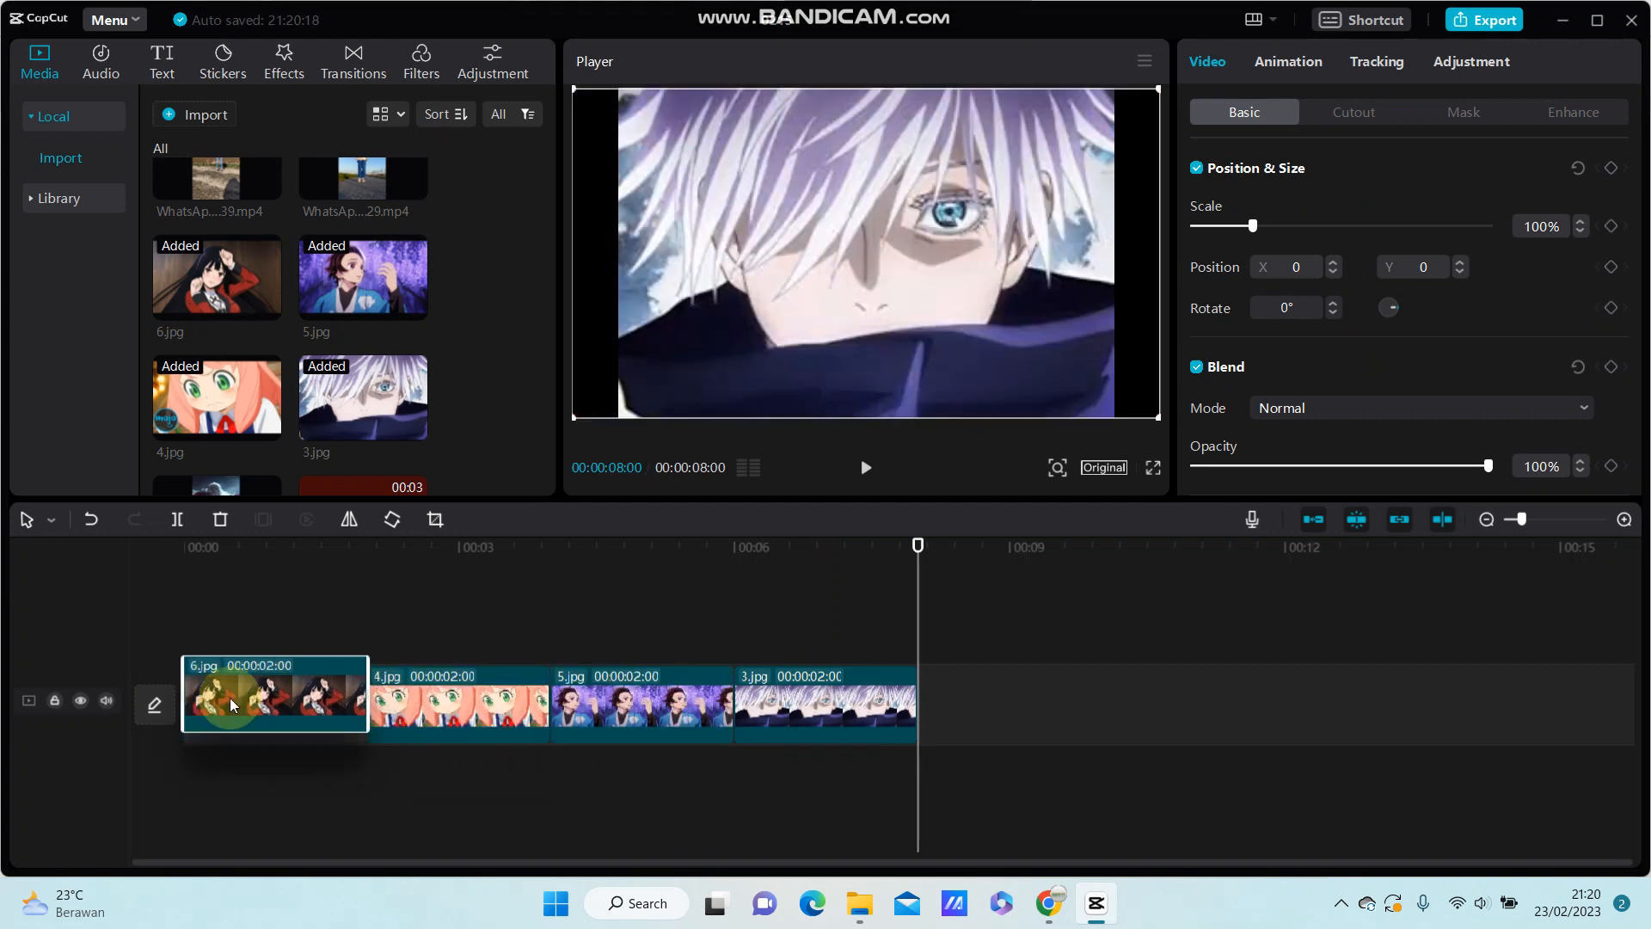
{"action": "left_click_drag", "start_coordinate": [642, 703], "coordinate": [511, 704]}
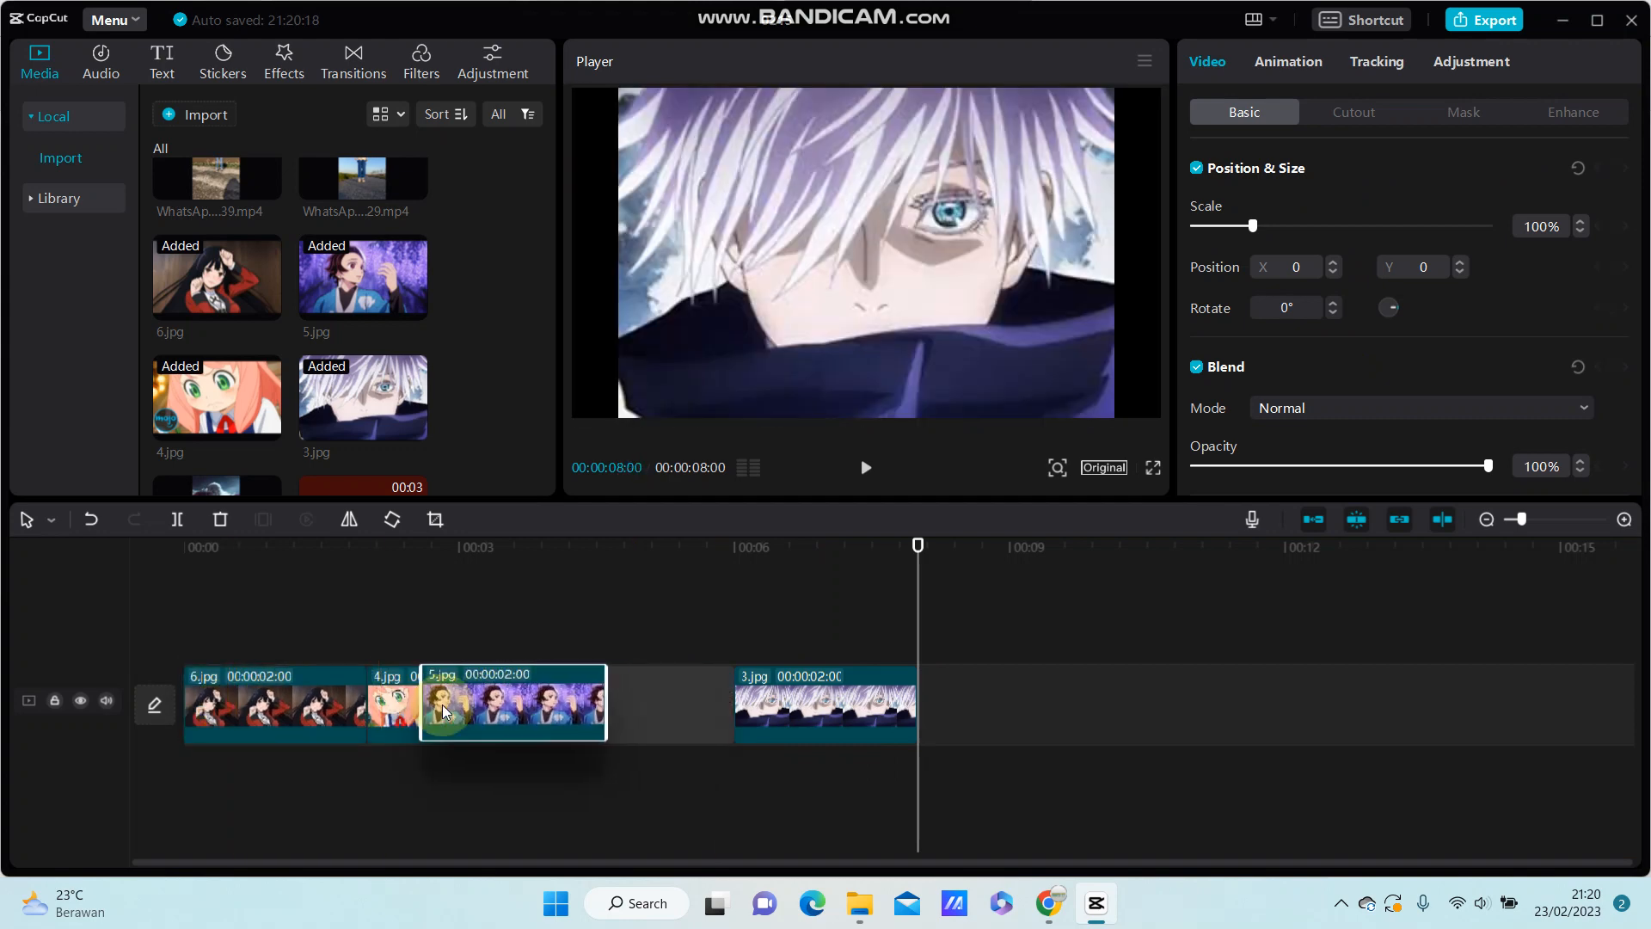